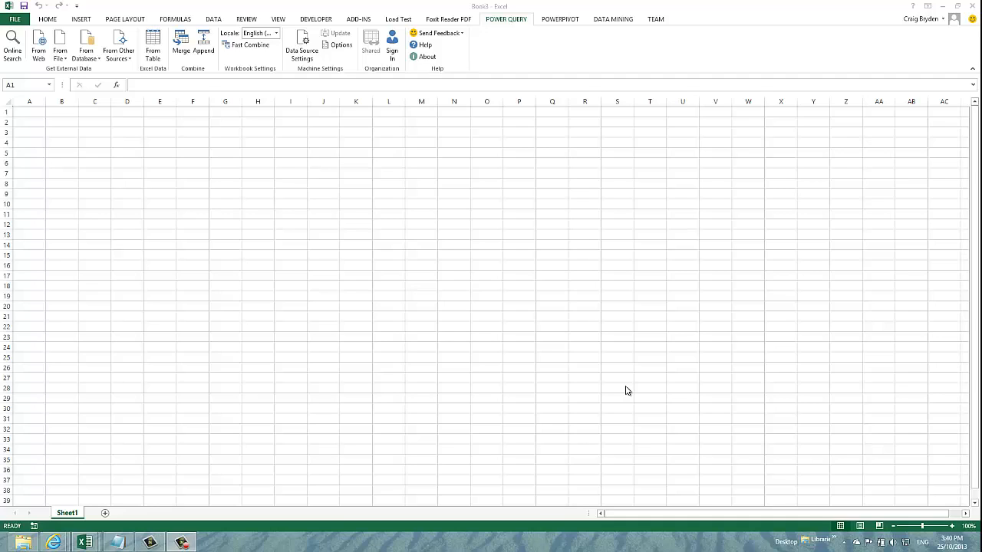
mouse_move(452, 300)
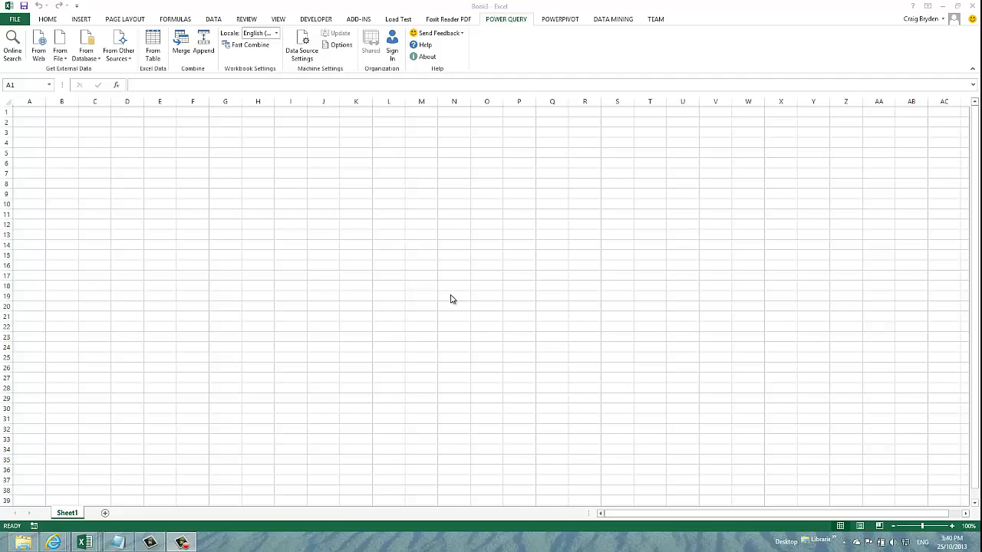
mouse_move(402, 275)
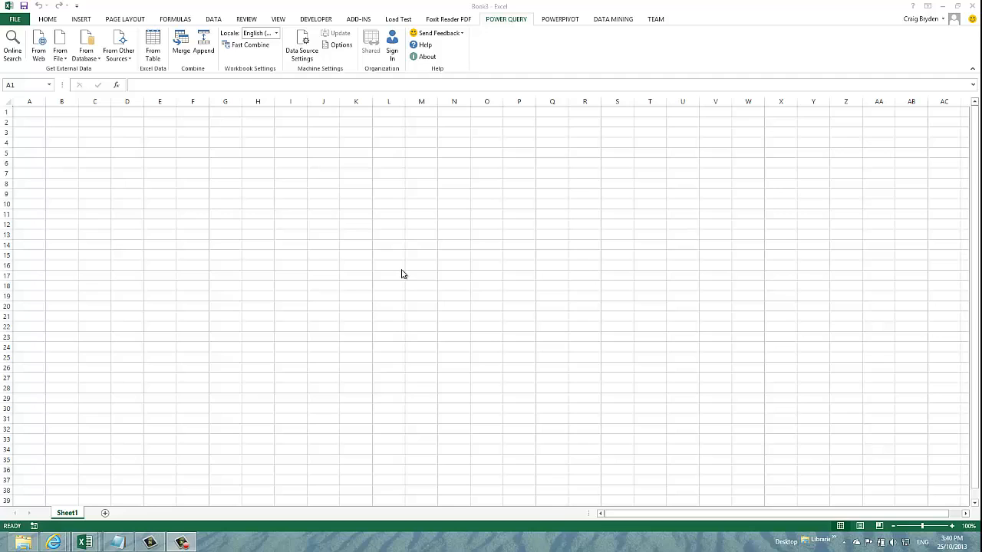
mouse_move(365, 286)
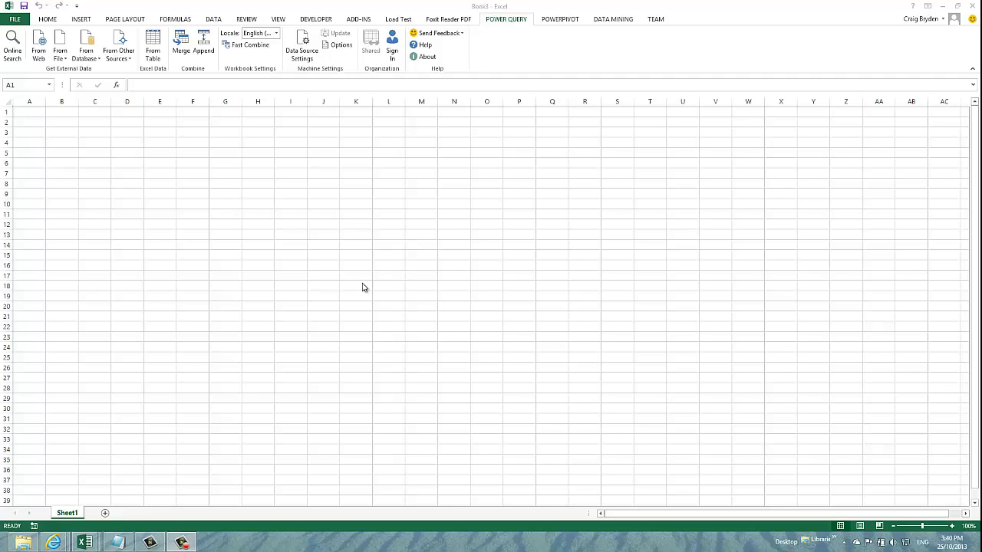
mouse_move(312, 242)
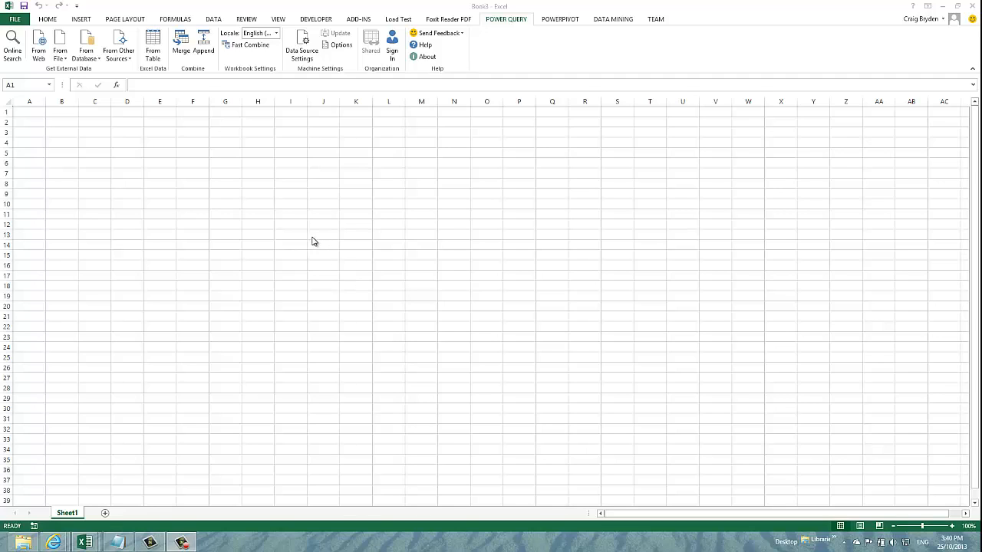
mouse_move(27, 59)
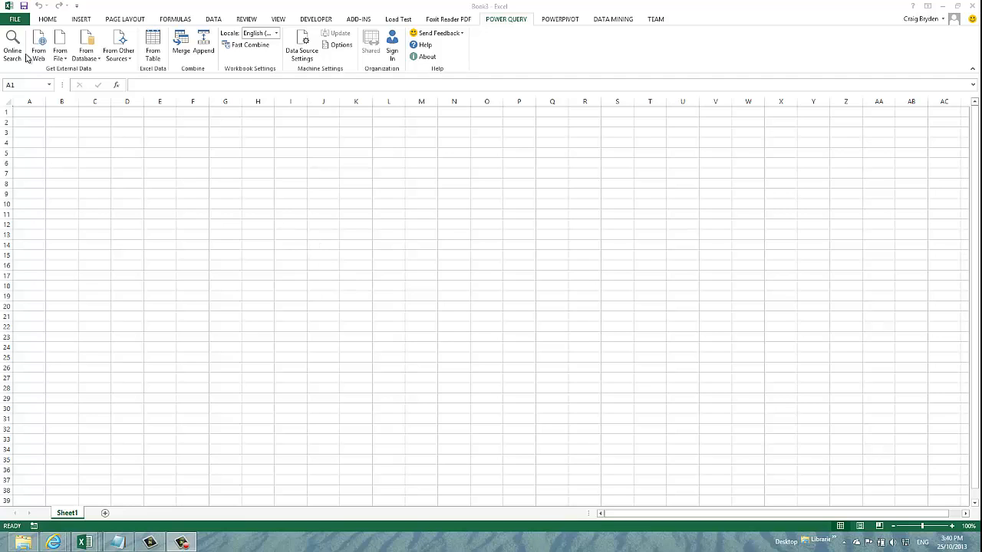
mouse_move(480, 36)
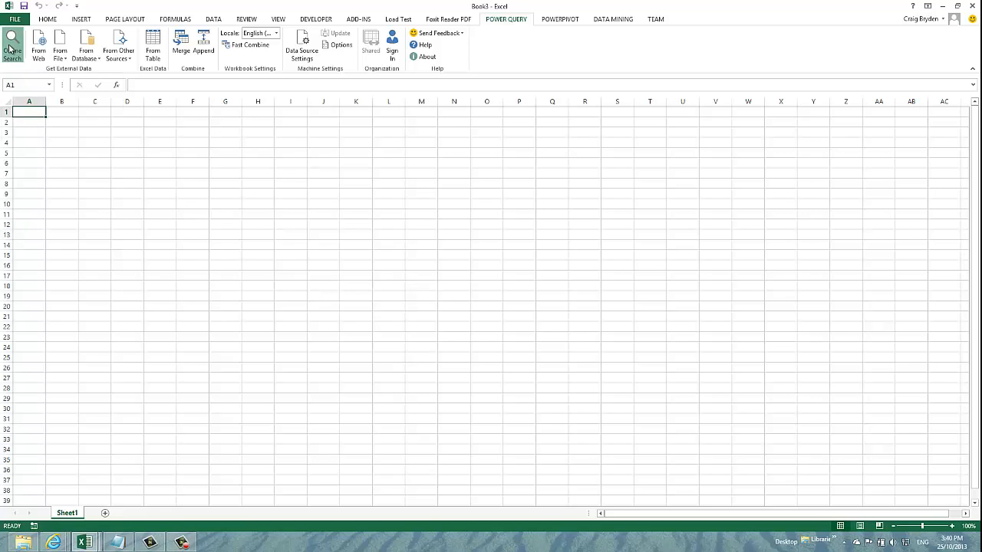
Run a Power Query Online Search for 'highest-grossing films', returning Wikipedia table results
click(12, 45)
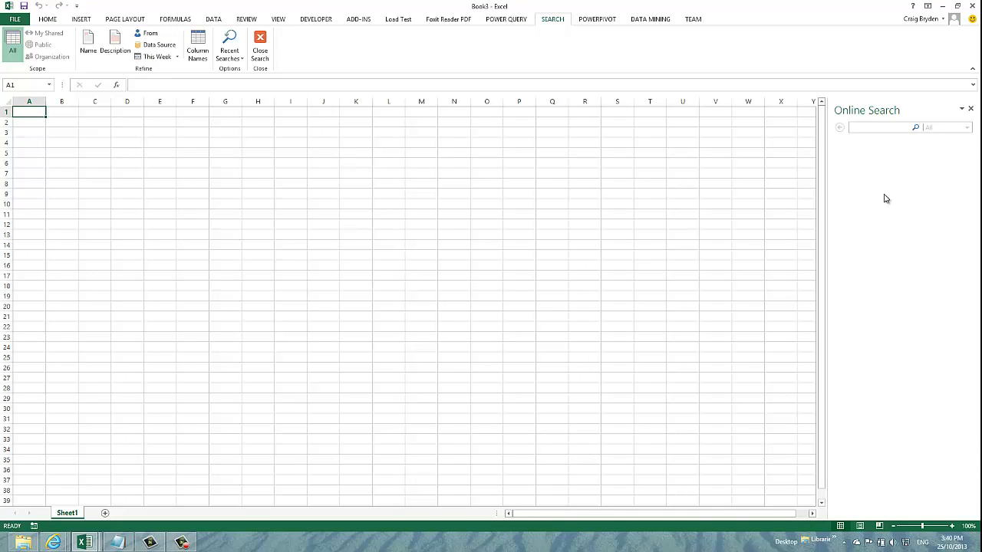
click(878, 127)
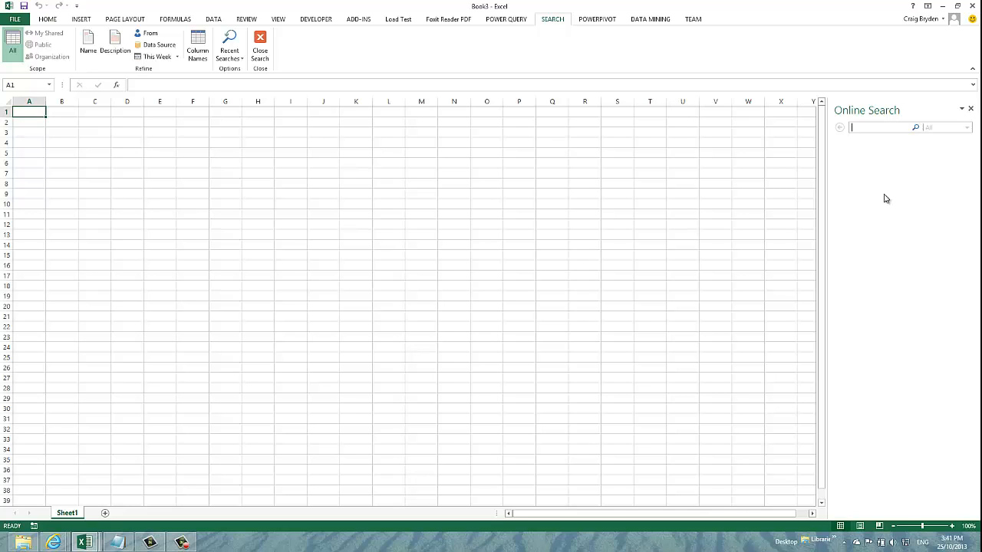
text(hi)
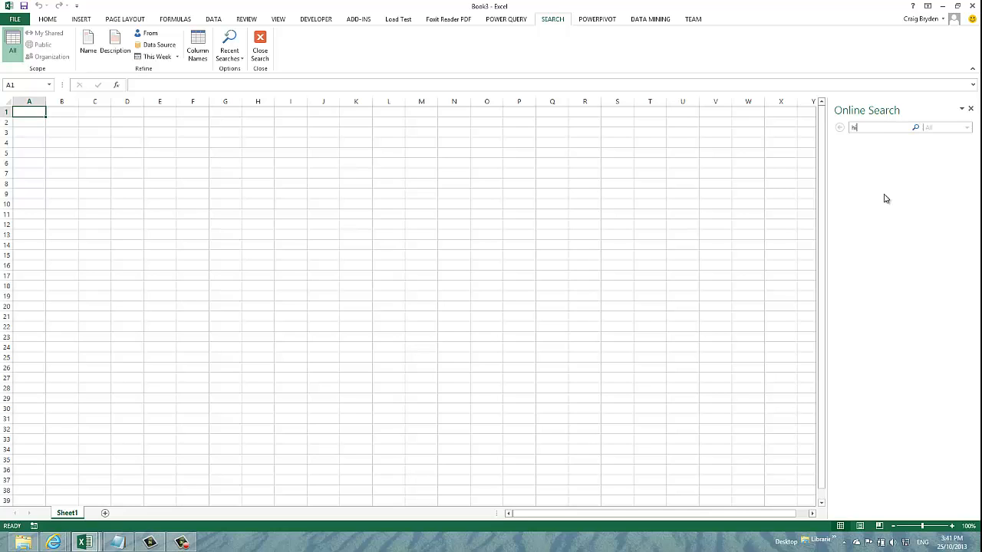
text(ighest grossing films)
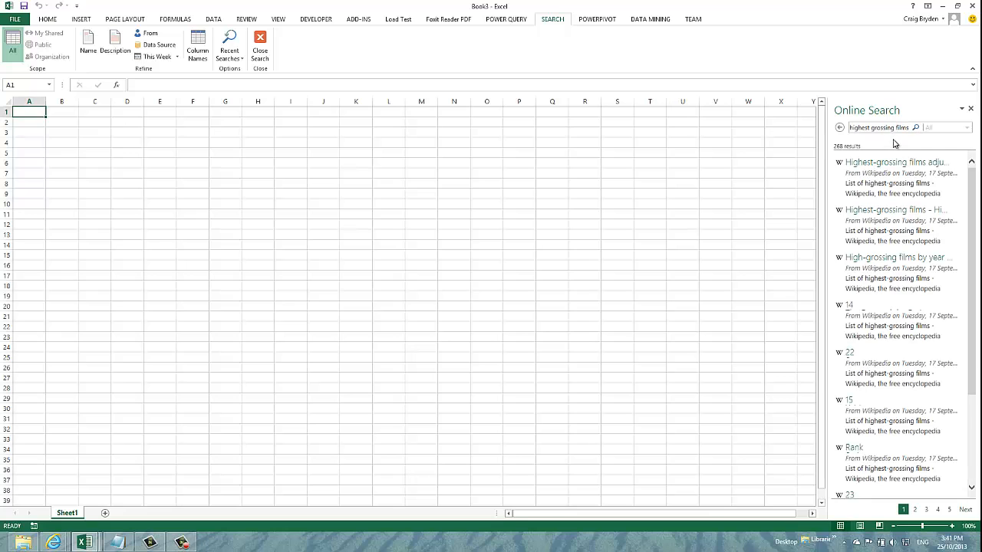
mouse_move(909, 149)
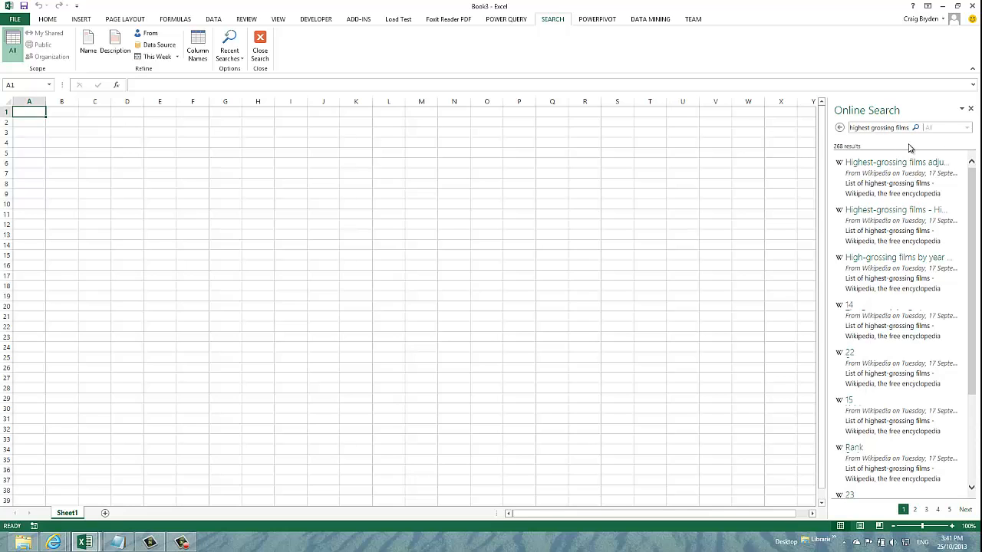
click(896, 162)
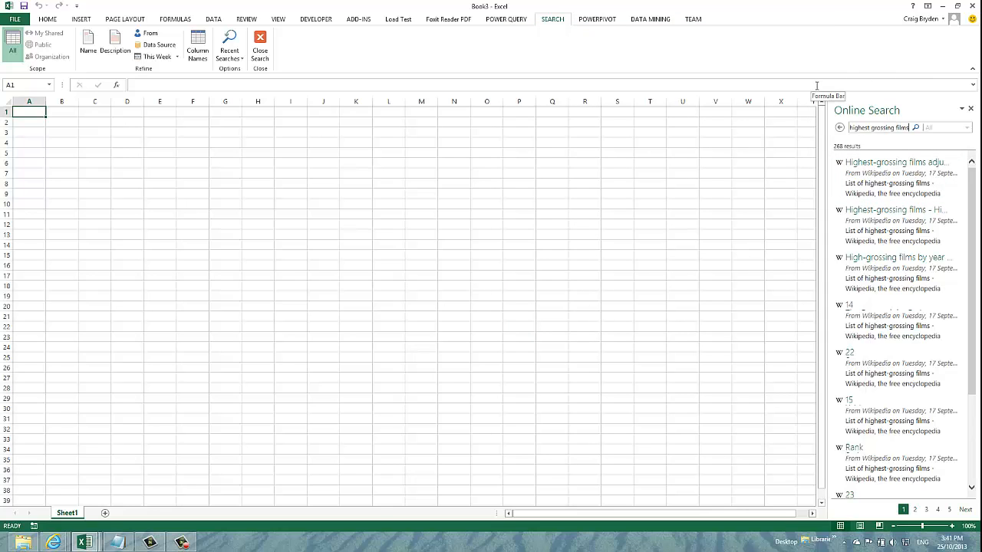
click(895, 162)
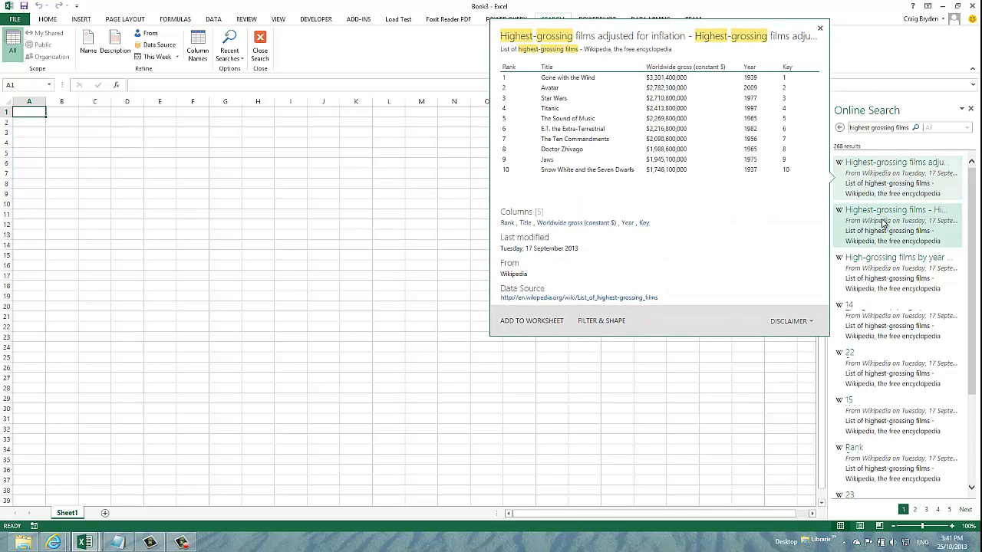
click(896, 209)
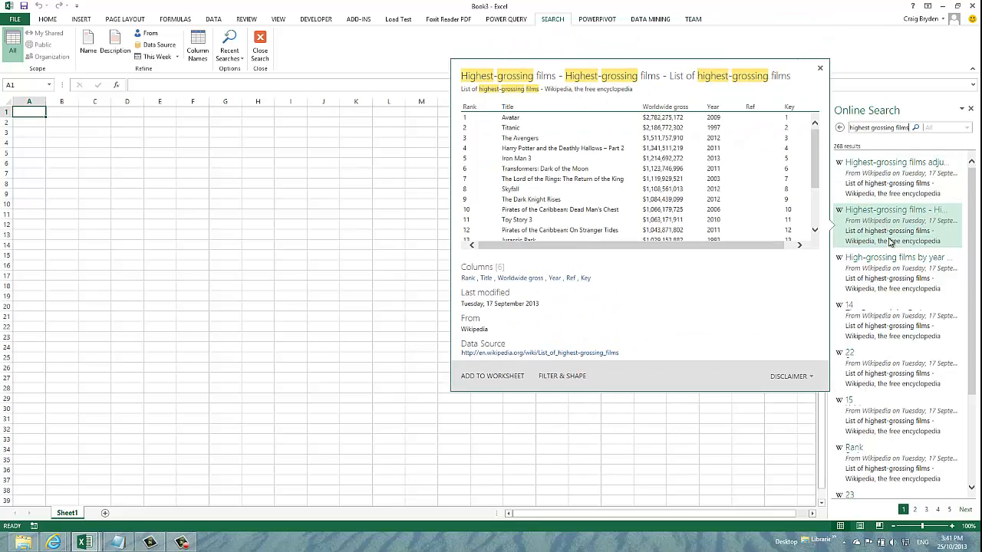
click(894, 257)
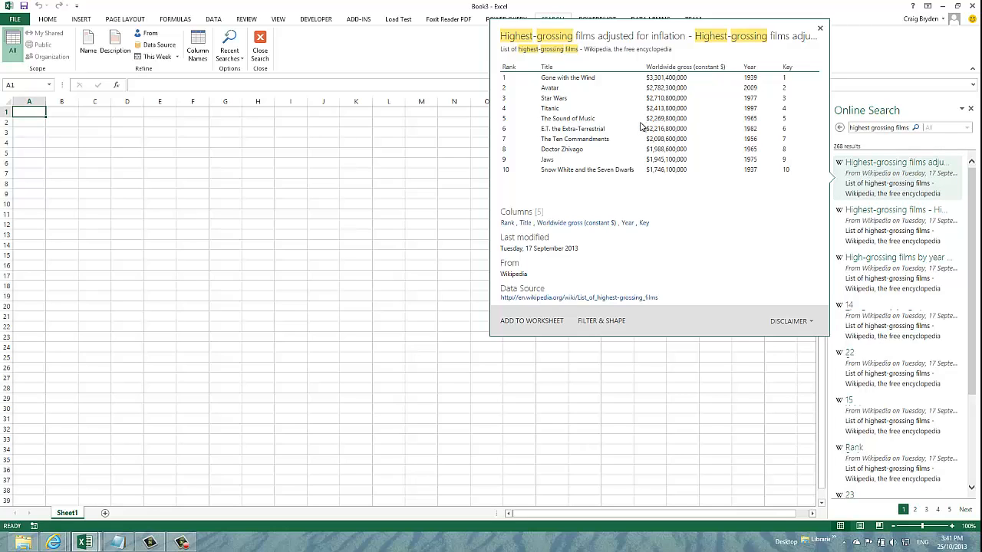
mouse_move(633, 127)
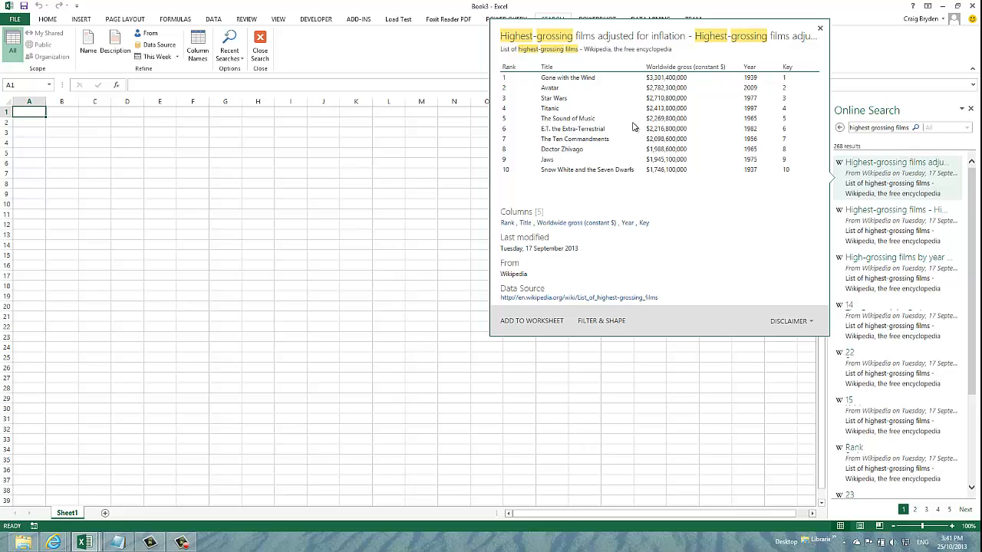
mouse_move(602, 177)
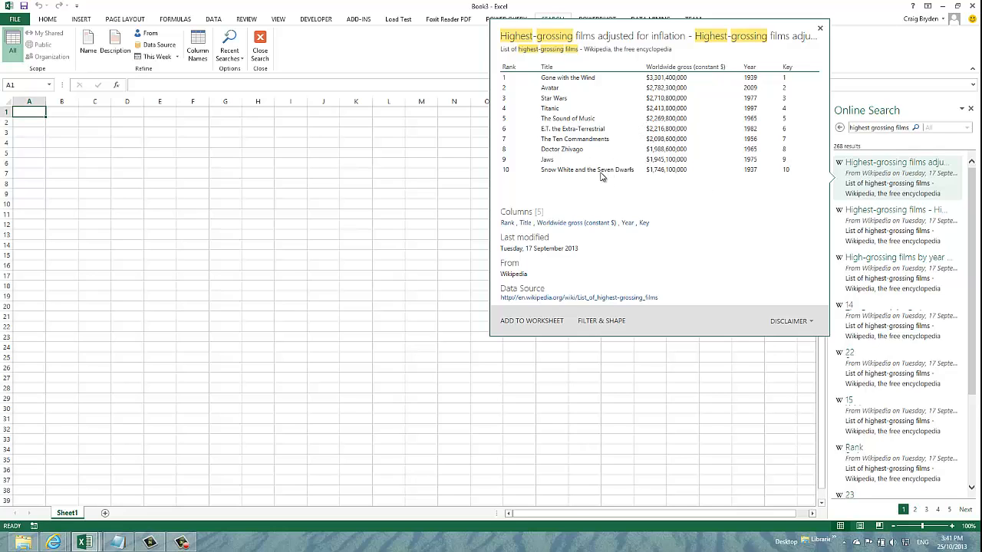
mouse_move(576, 252)
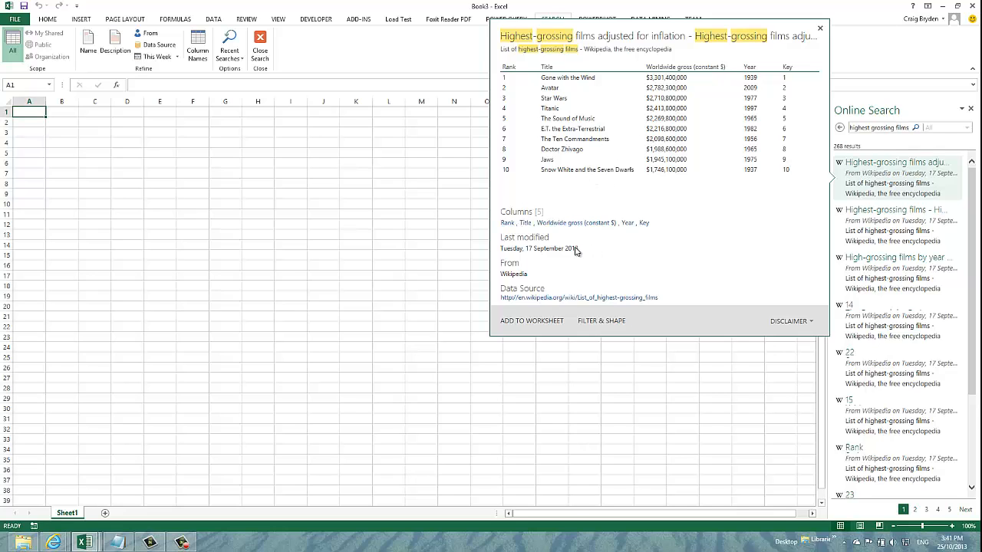
mouse_move(533, 258)
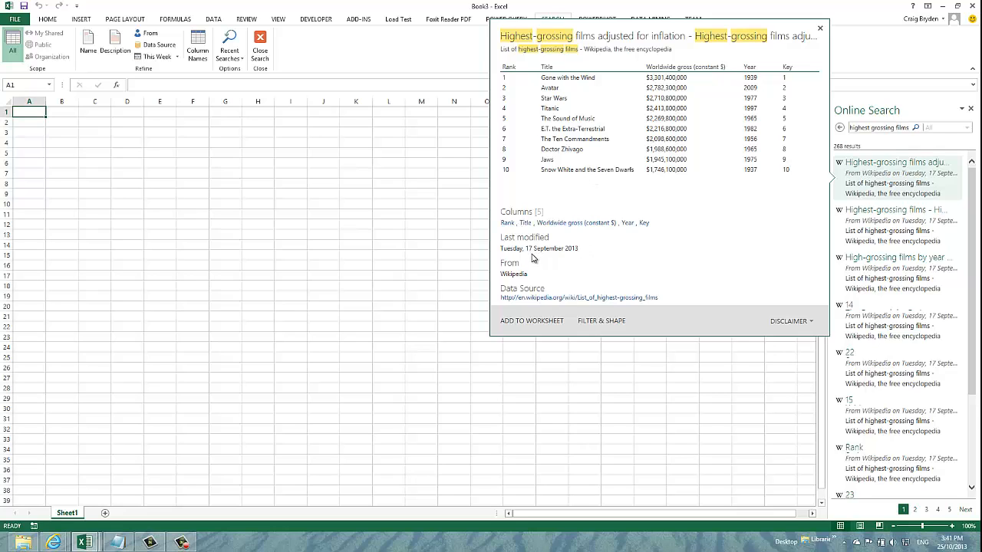
mouse_move(554, 301)
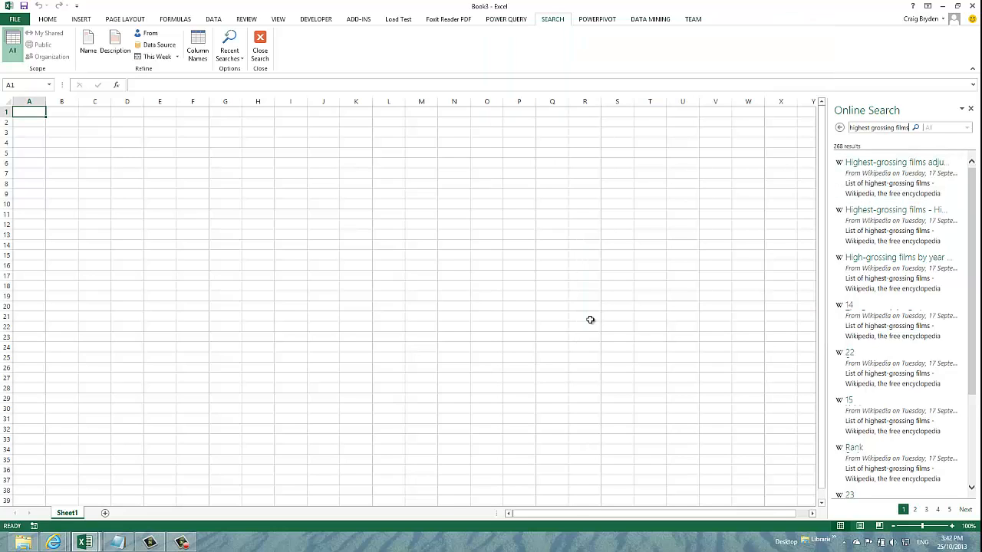
Load the inflation-adjusted films table for shaping and rename the query 'Highest Grossing Films'
click(896, 162)
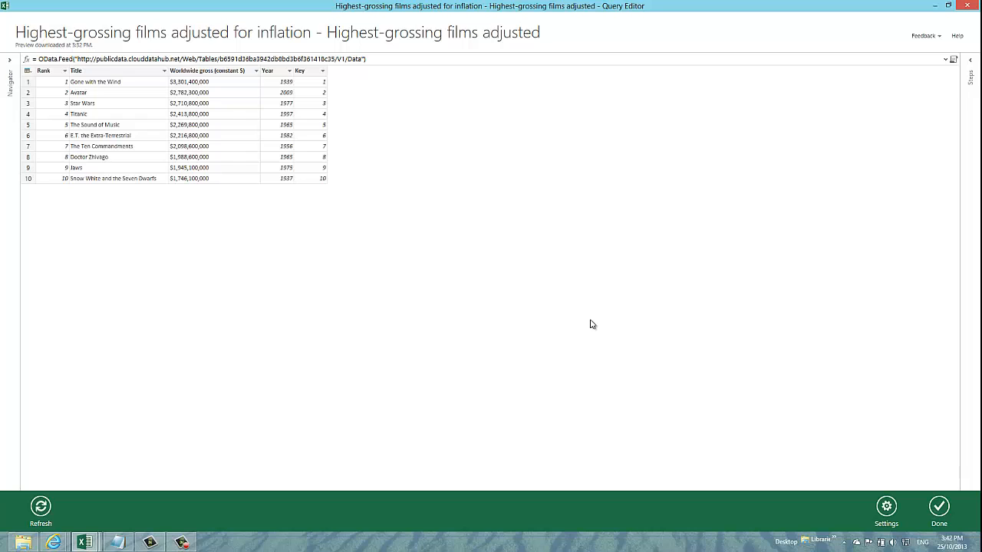
mouse_move(536, 309)
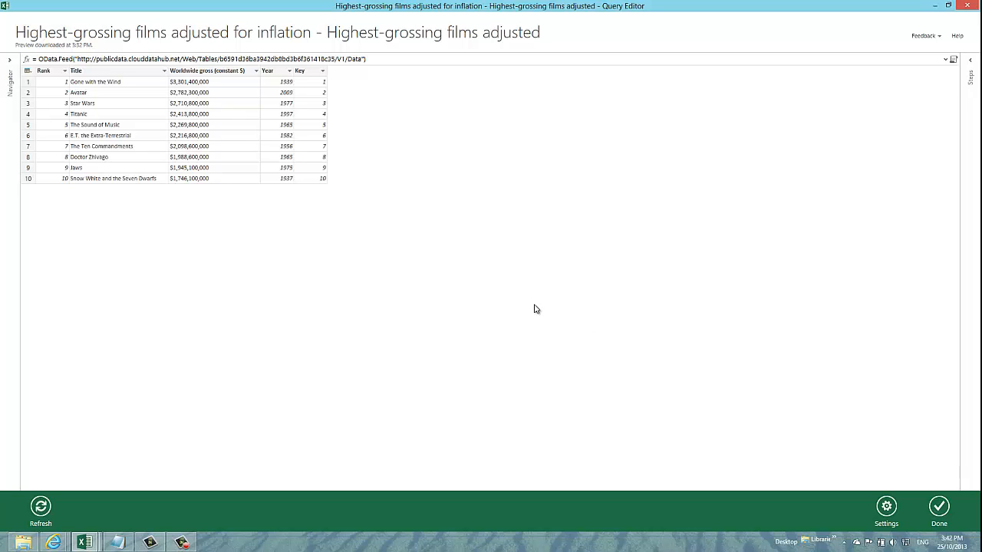
mouse_move(241, 38)
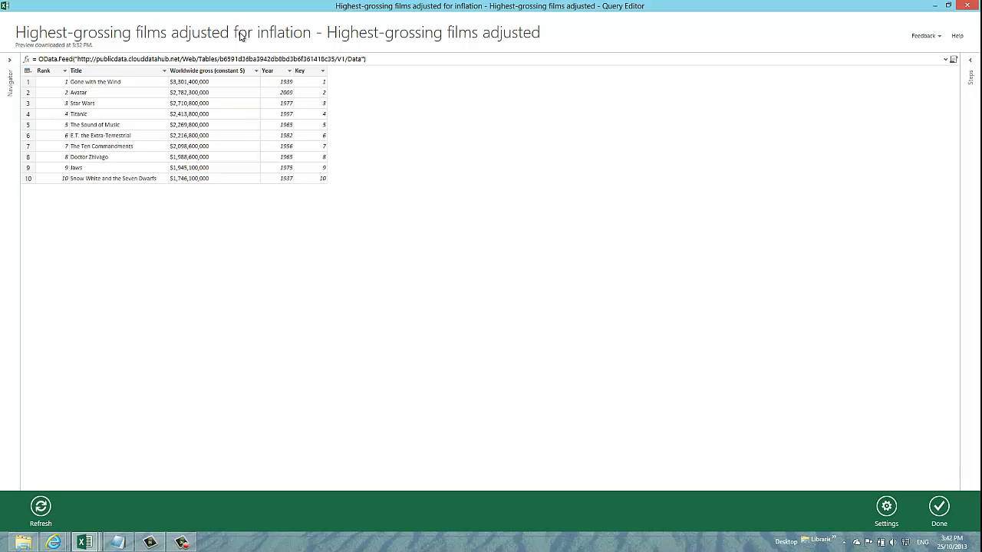
triple_click(277, 33)
text(Highest Grossing Films)
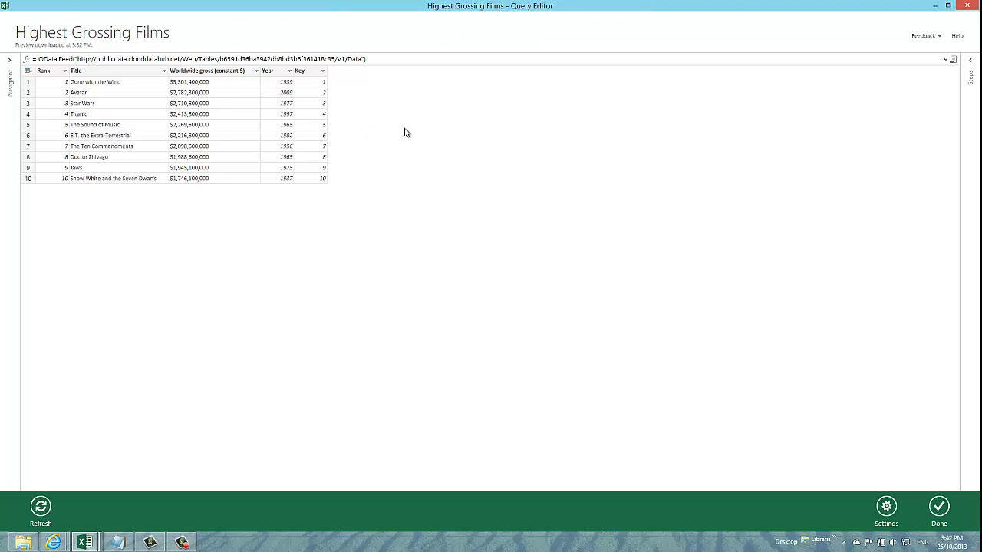
mouse_move(265, 93)
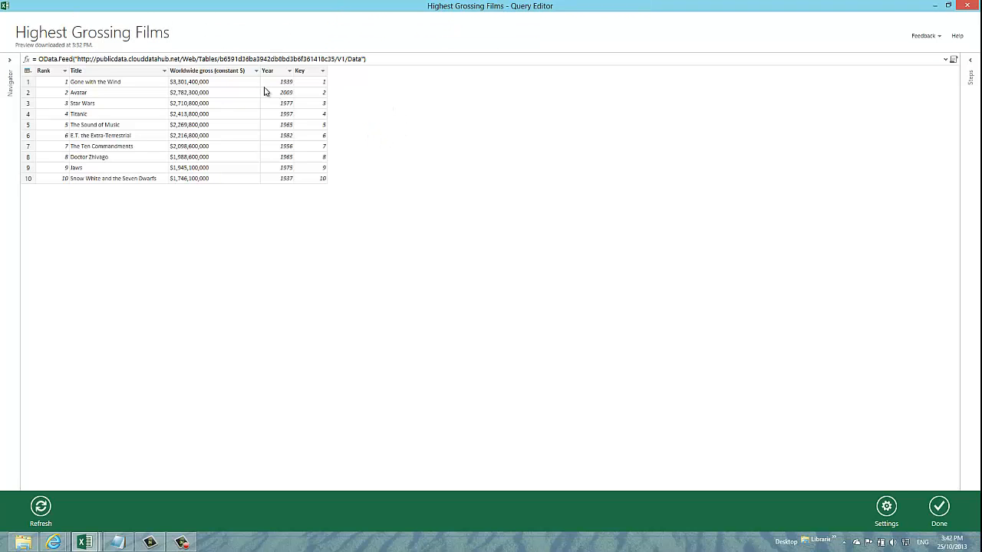
mouse_move(98, 81)
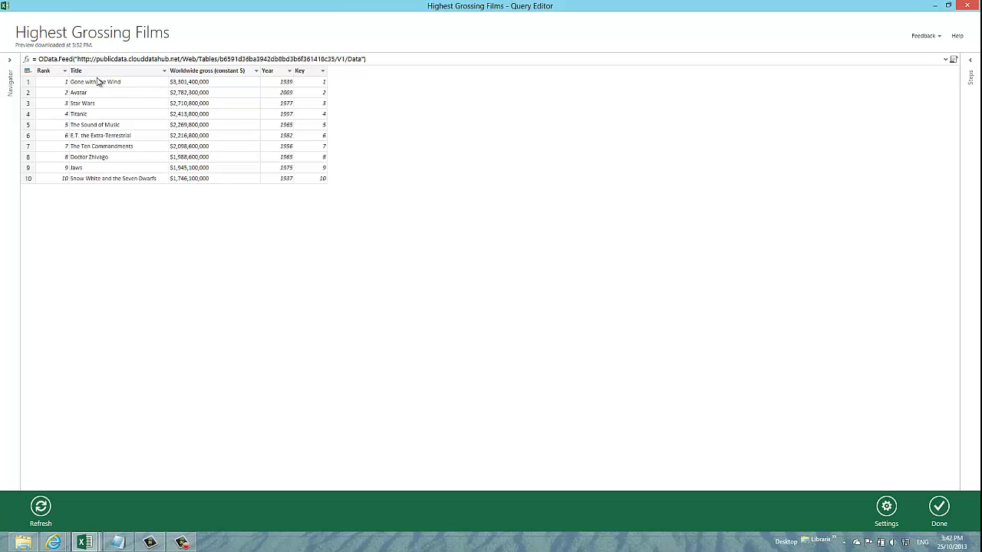
mouse_move(305, 182)
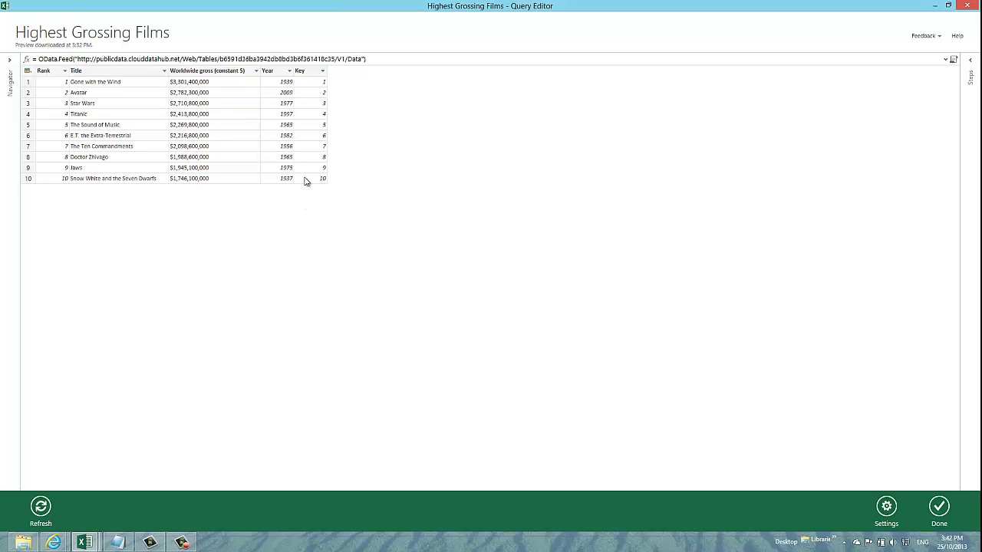
mouse_move(292, 101)
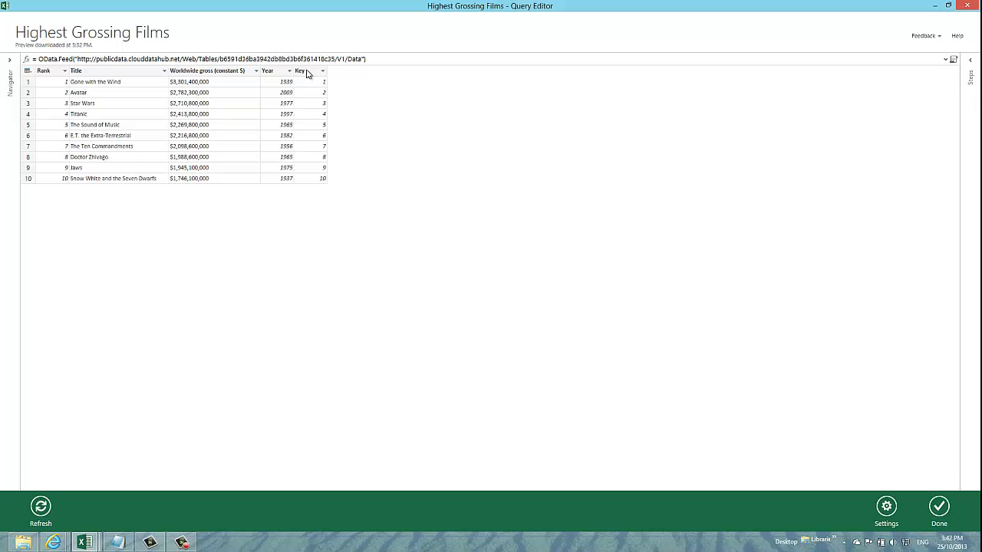
Remove the Key column and select the Worldwide gross (constant $) column
right_click(301, 71)
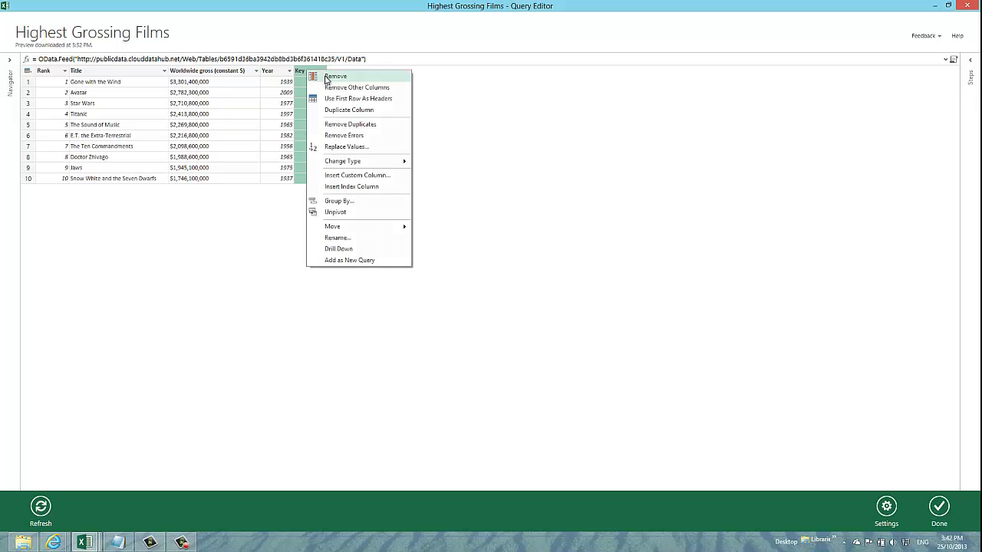
click(335, 76)
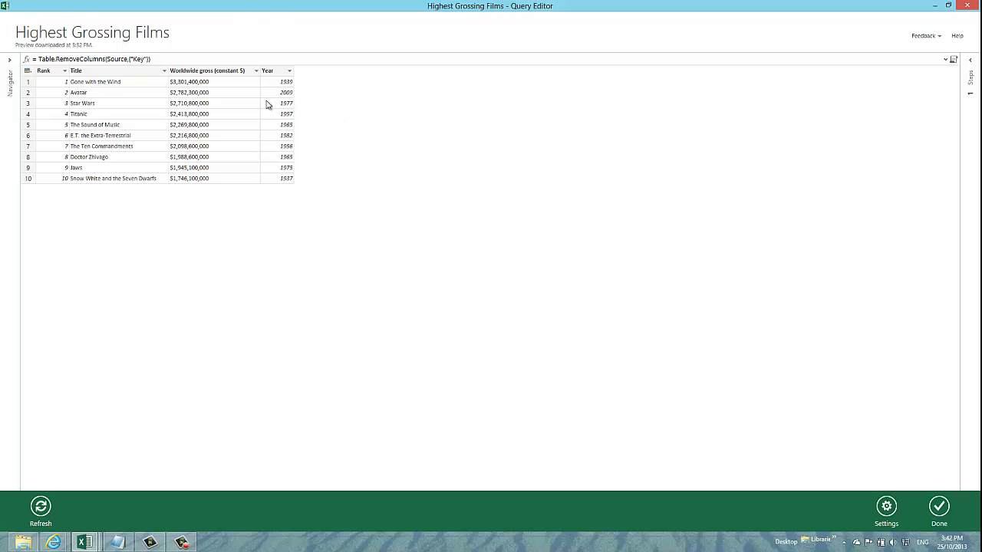
click(207, 69)
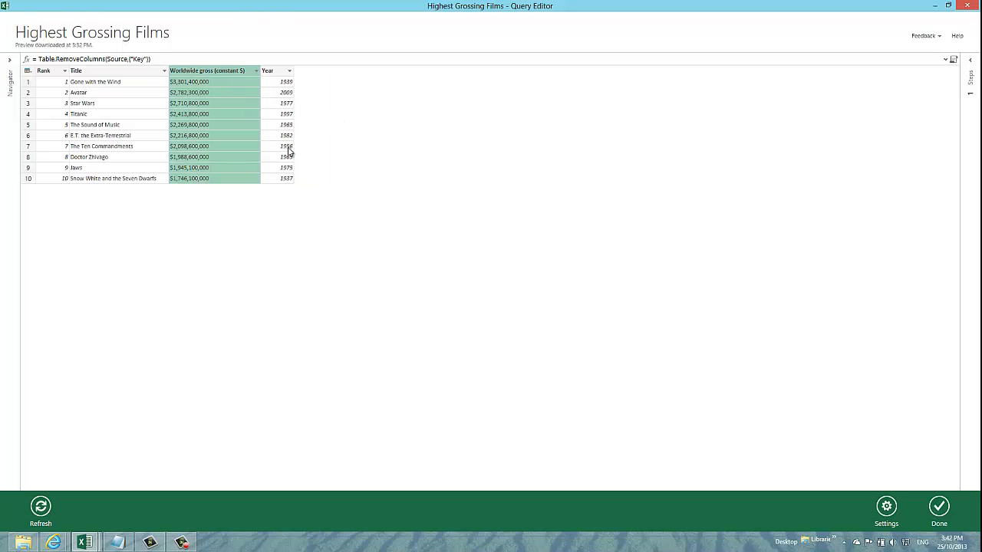
mouse_move(218, 170)
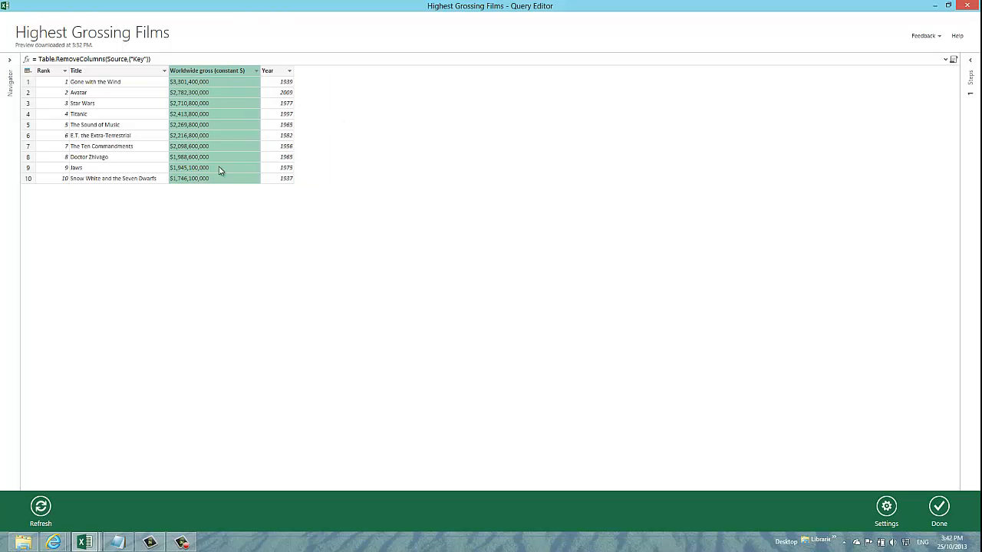
Rename the Worldwide gross (constant $) column to 'Worldwide gross'
right_click(214, 70)
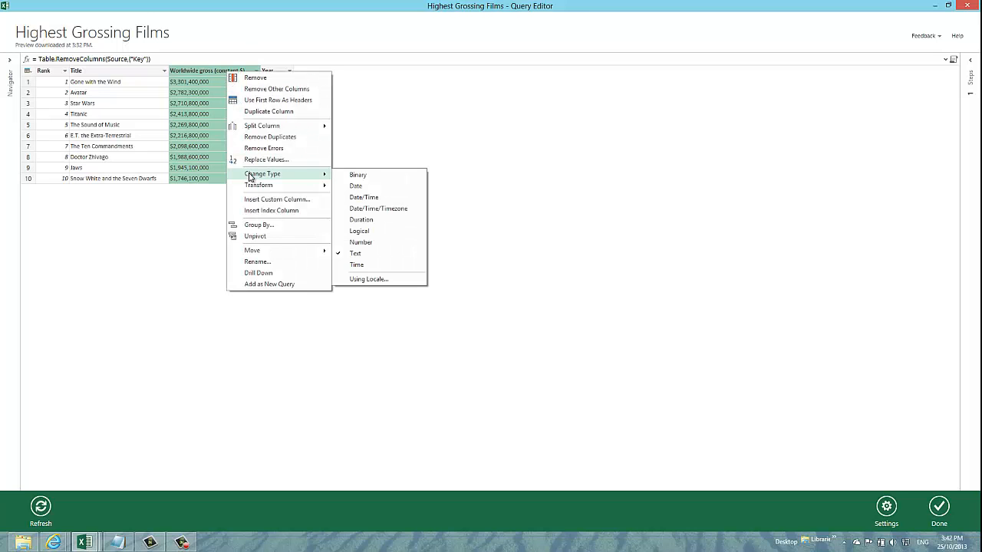
mouse_move(257, 262)
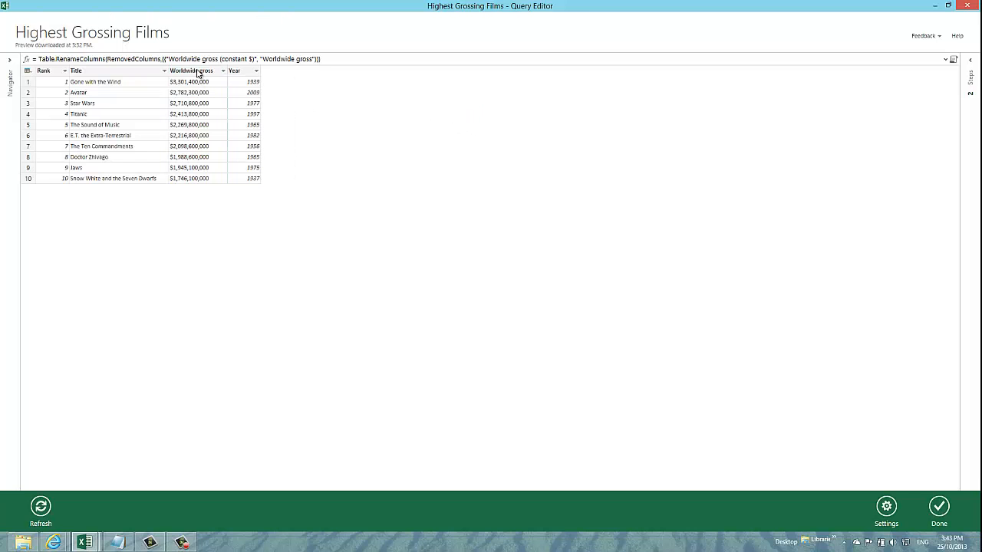
Change the Worldwide gross column's type to Number, dropping the dollar formatting
right_click(192, 70)
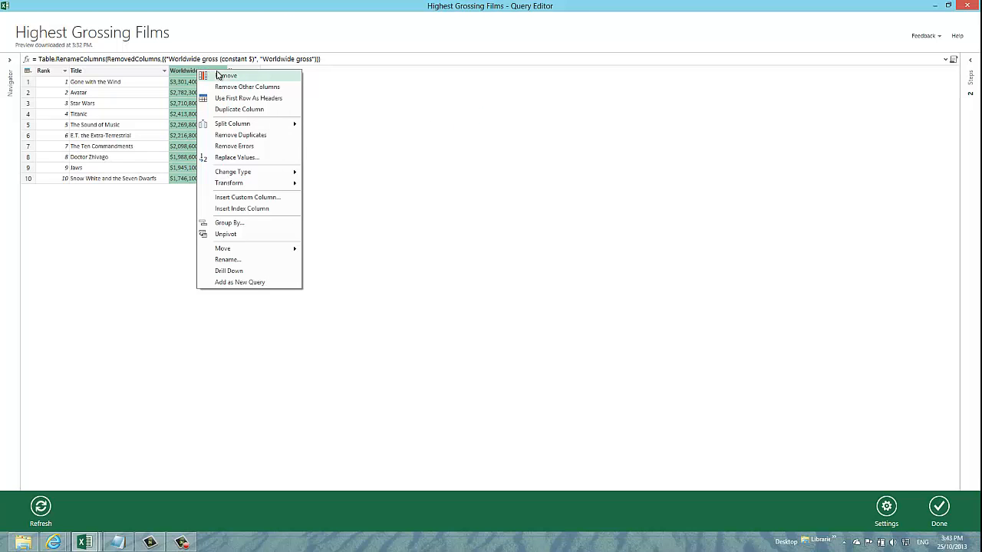
mouse_move(257, 172)
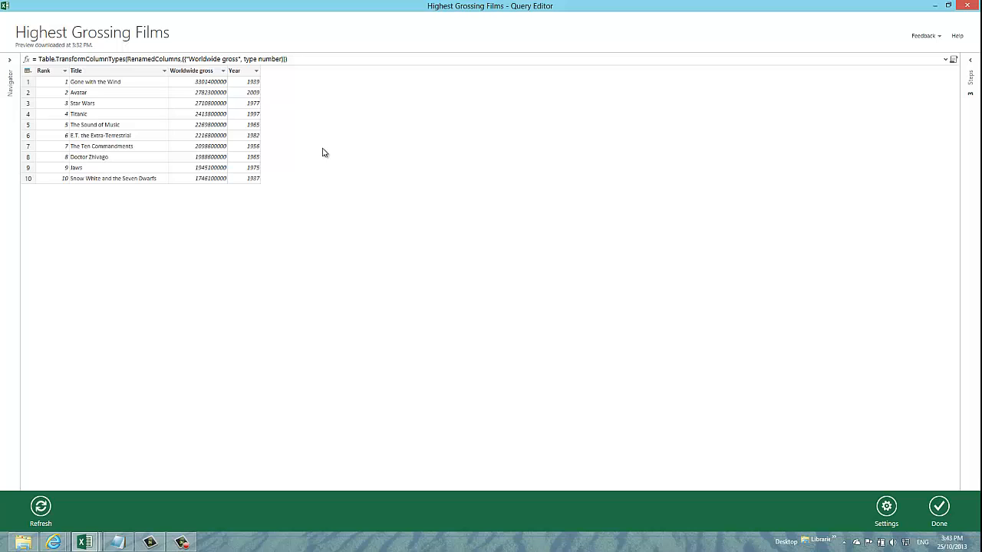
mouse_move(385, 175)
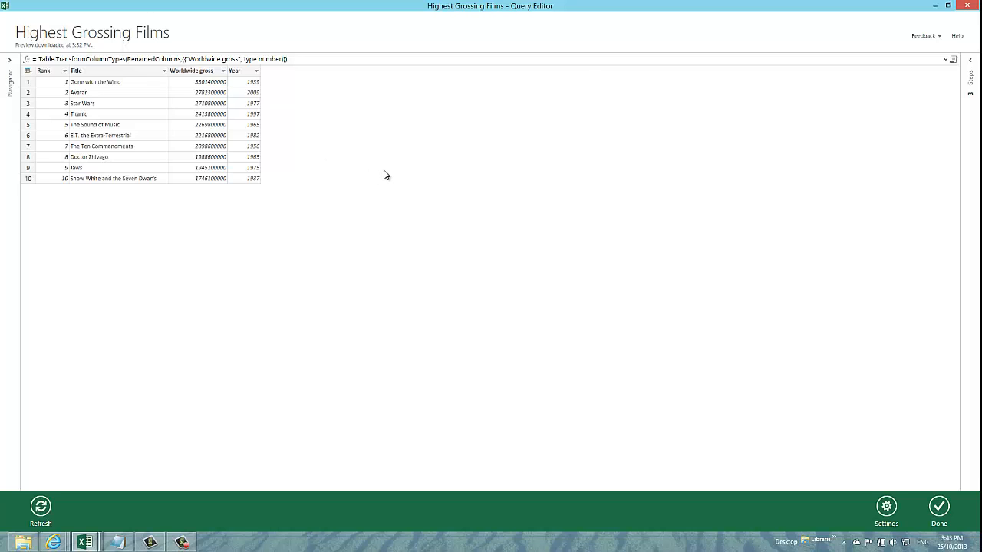
mouse_move(407, 187)
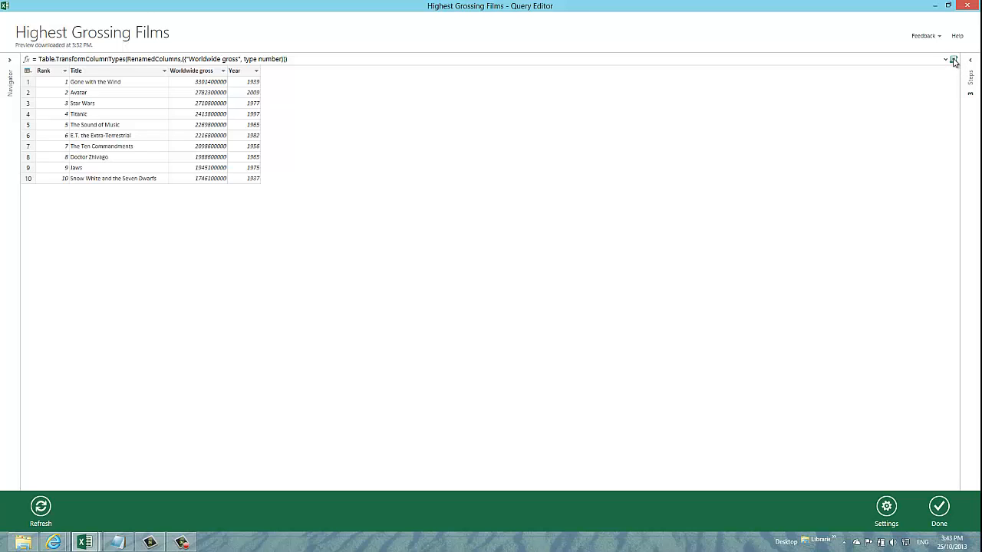
Bring up the query's full M code in an enlarged Edit Query window
click(954, 59)
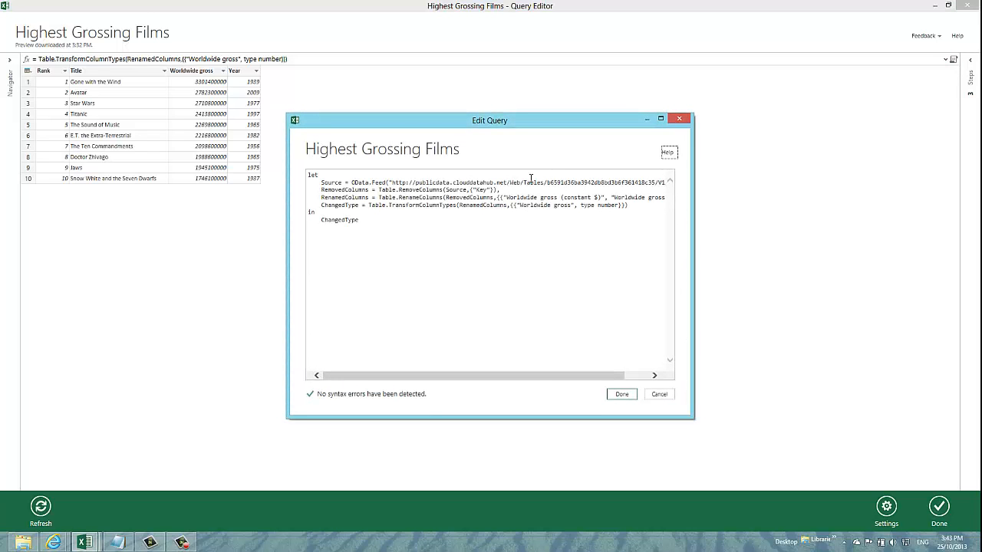
mouse_move(625, 296)
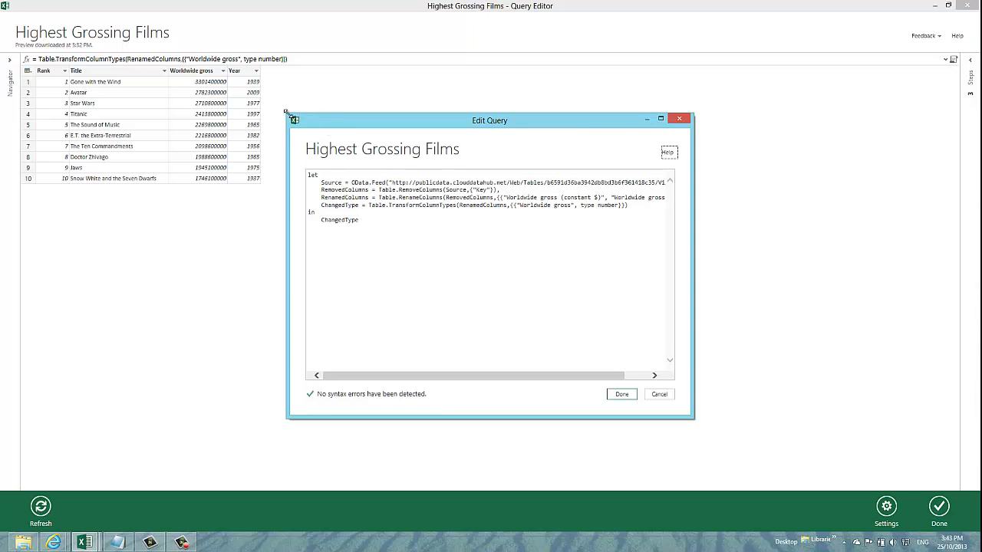
drag(489, 120, 383, 53)
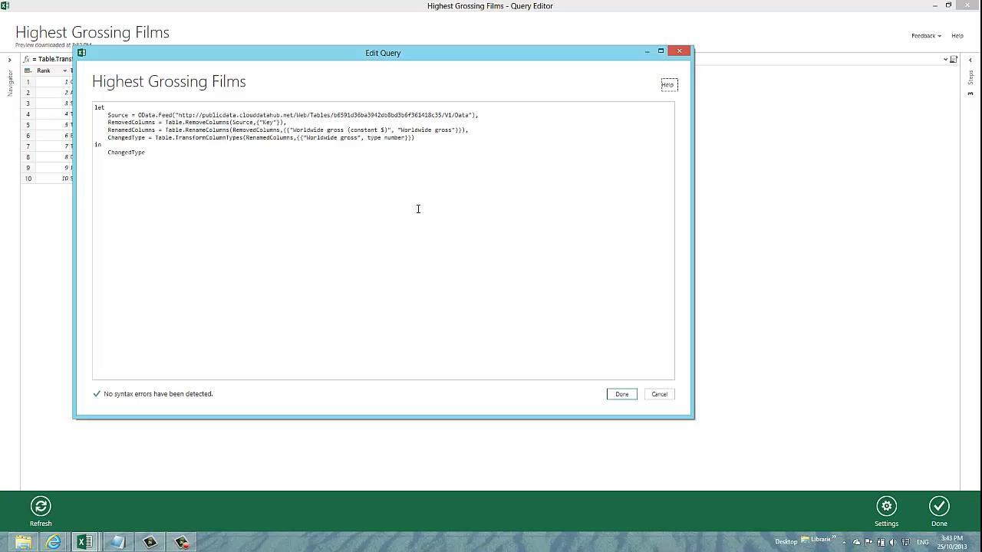
mouse_move(522, 187)
text(,)
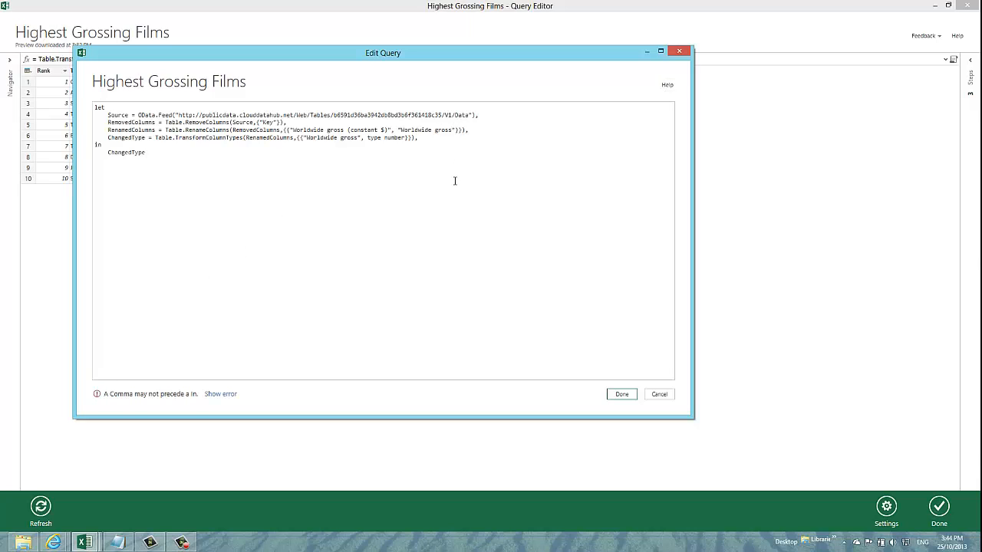
Add a TotalRows List.Sum step and a Percentage Of Total column step, returning InsertedCustom
text(TotalRows = List.Sum(Table.Column(ChangedType ,"Worldwide gross")),)
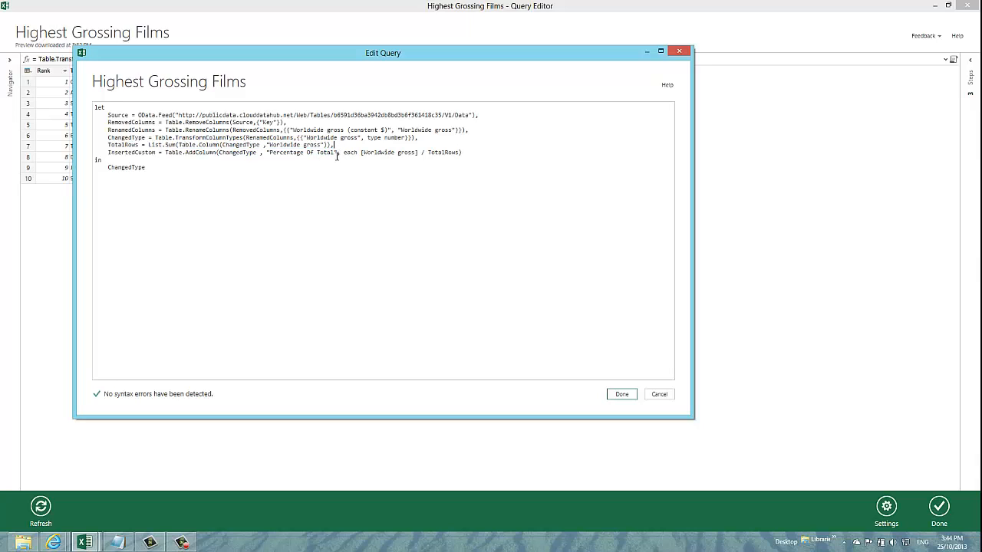
mouse_move(324, 207)
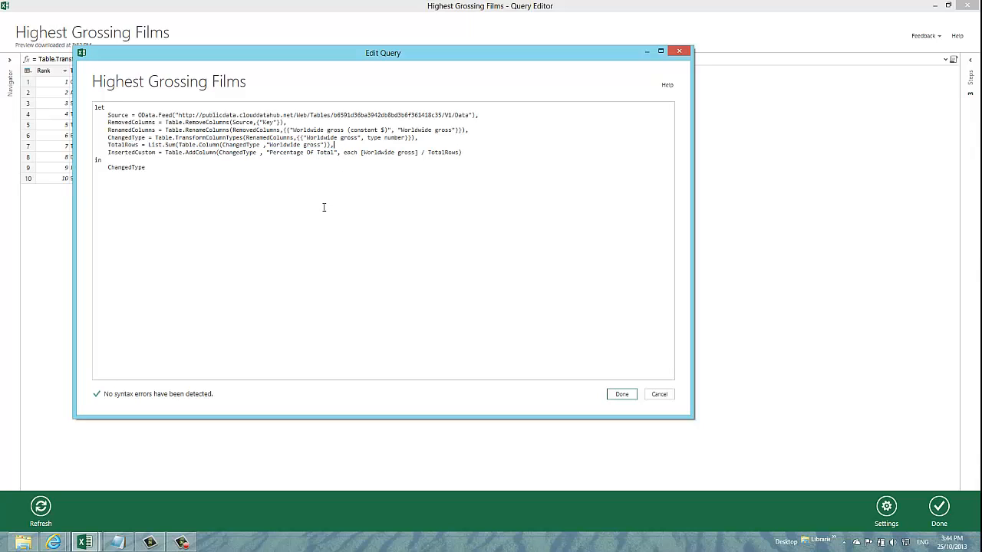
mouse_move(329, 202)
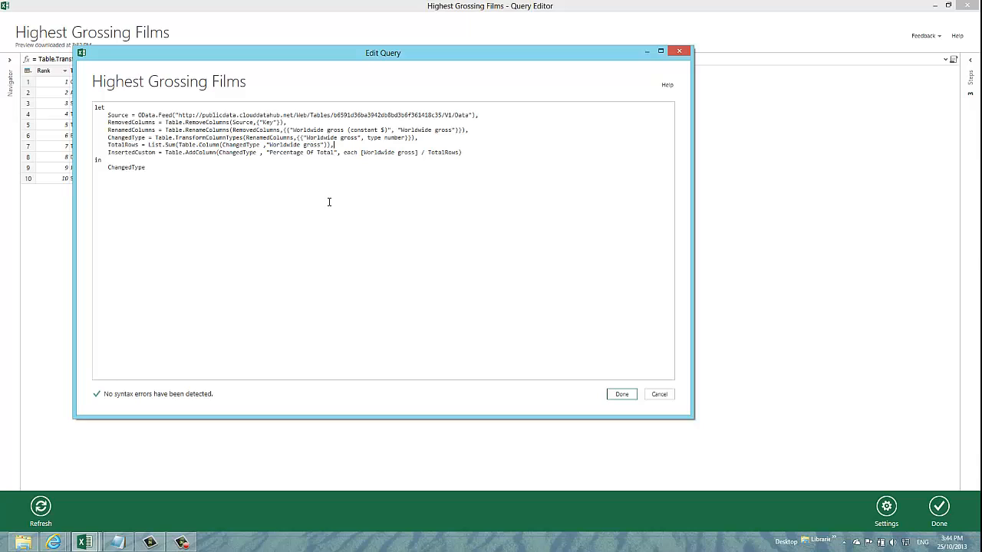
mouse_move(336, 201)
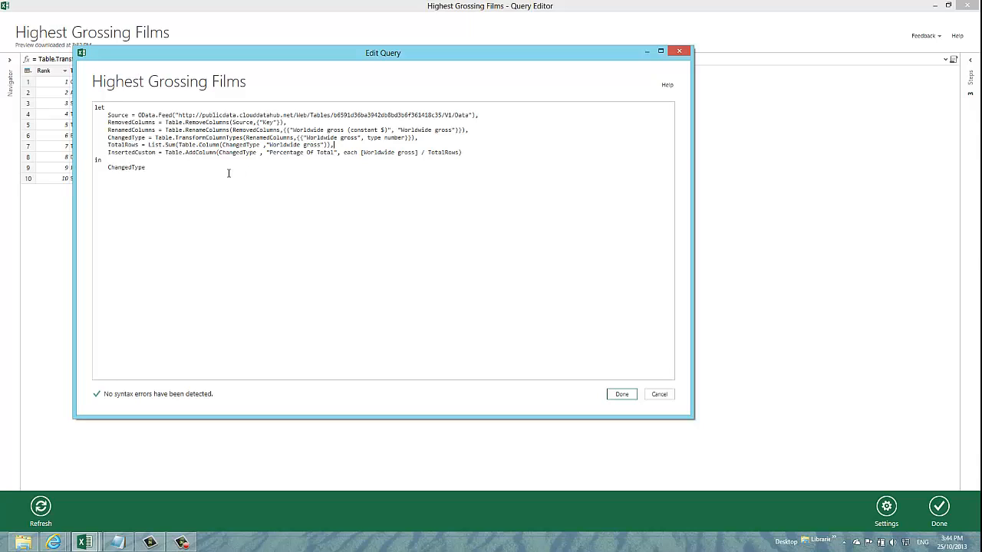
mouse_move(318, 175)
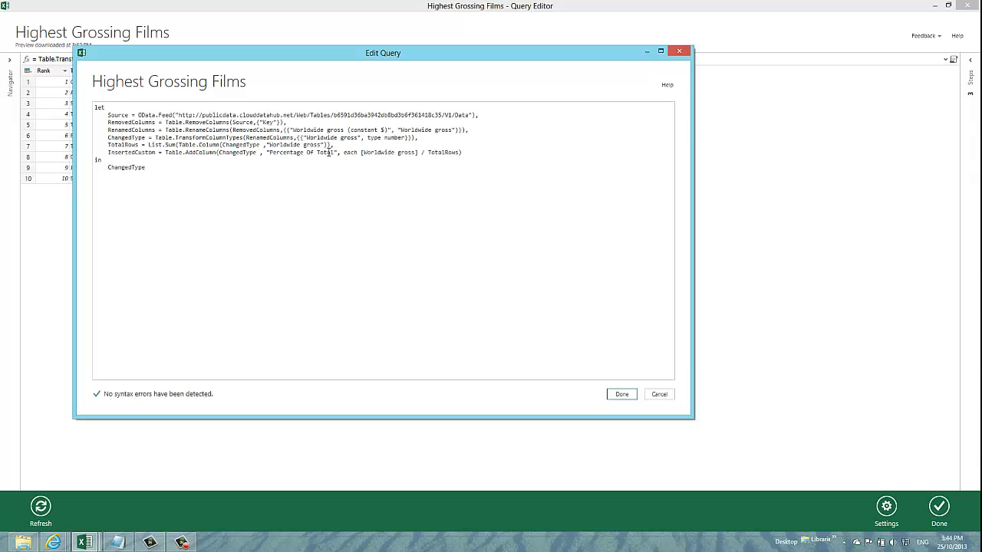
mouse_move(272, 206)
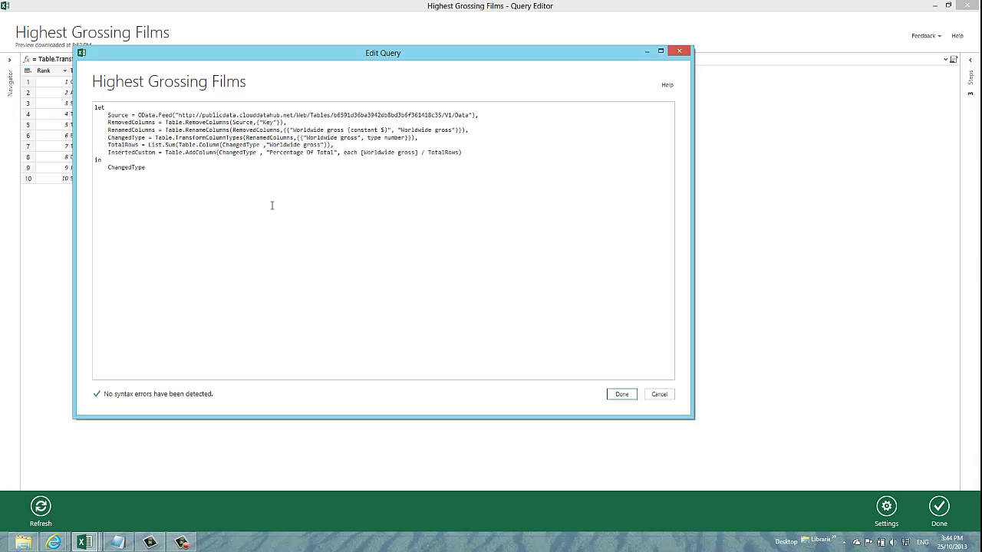
mouse_move(266, 210)
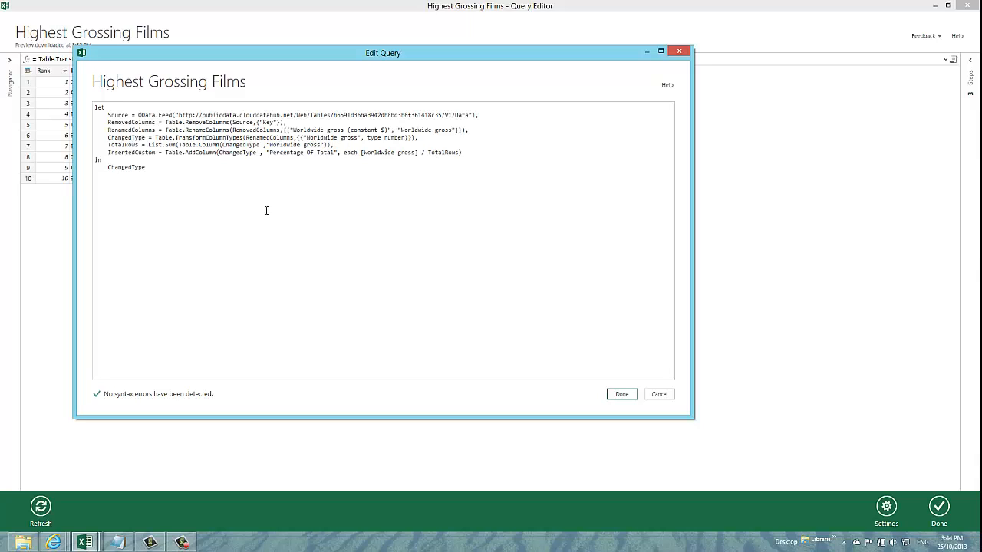
mouse_move(139, 156)
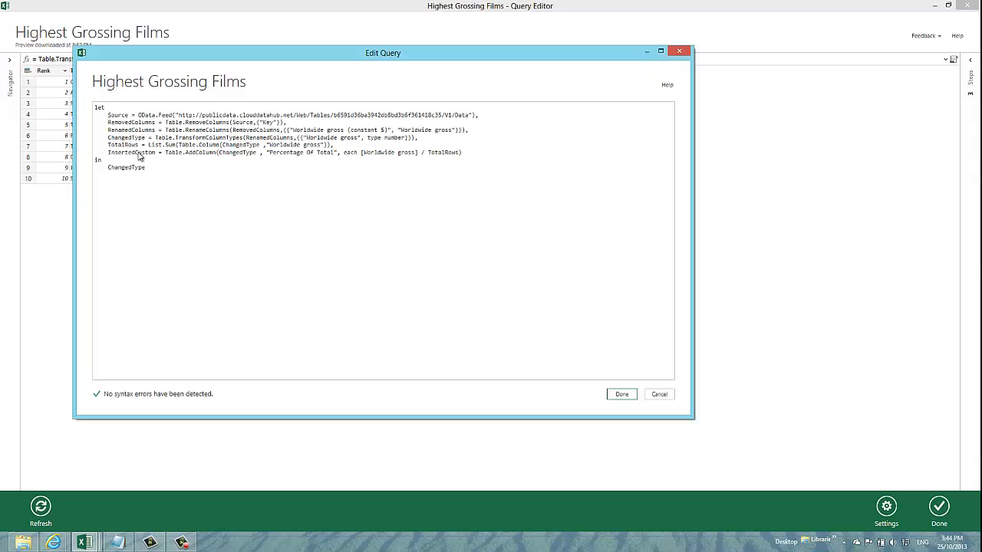
double_click(131, 152)
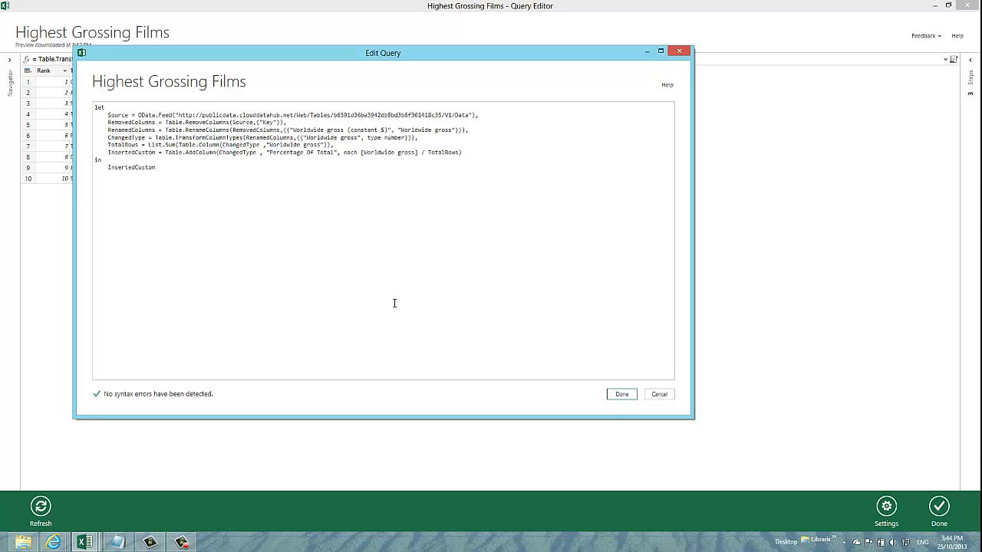
Apply the edited code so the preview shows the Percentage Of Total column
click(622, 393)
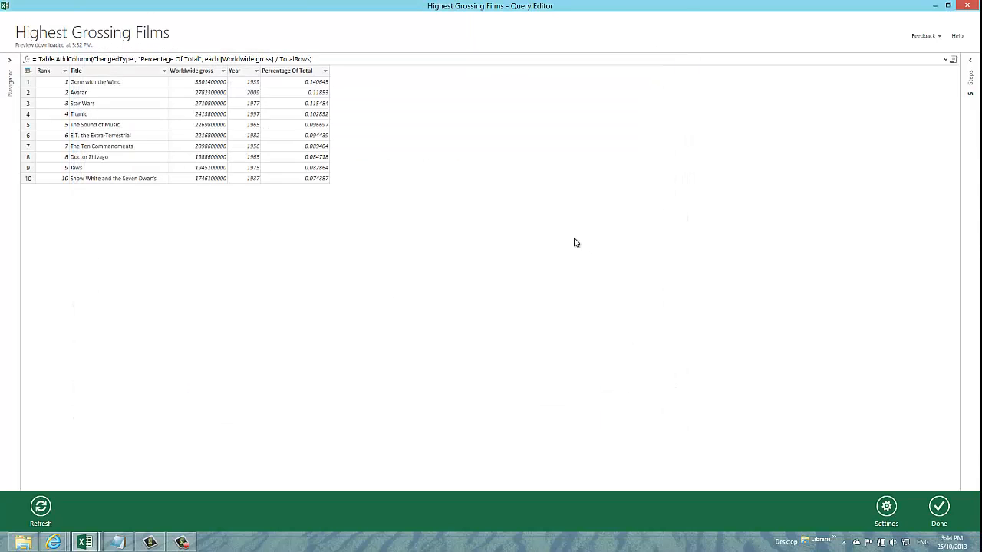
mouse_move(448, 212)
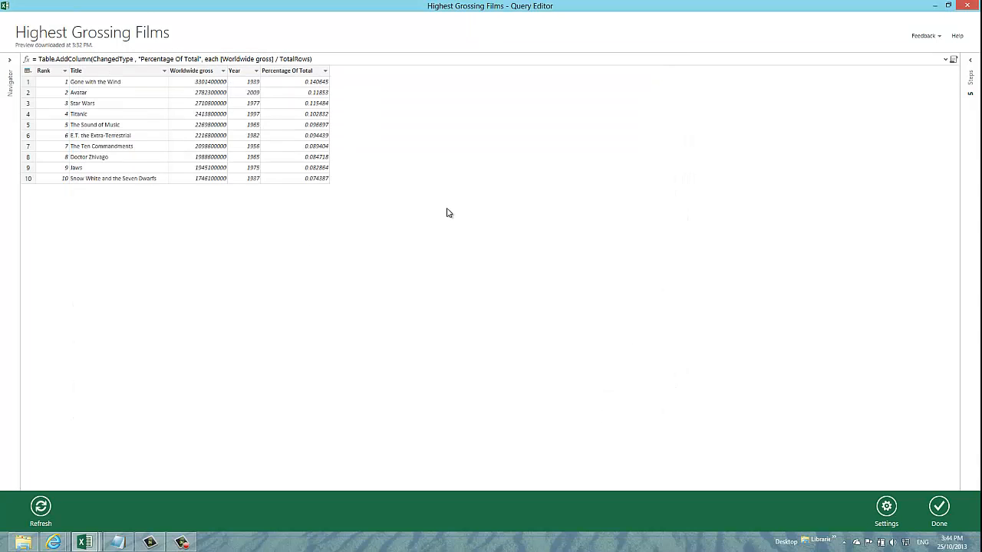
mouse_move(408, 244)
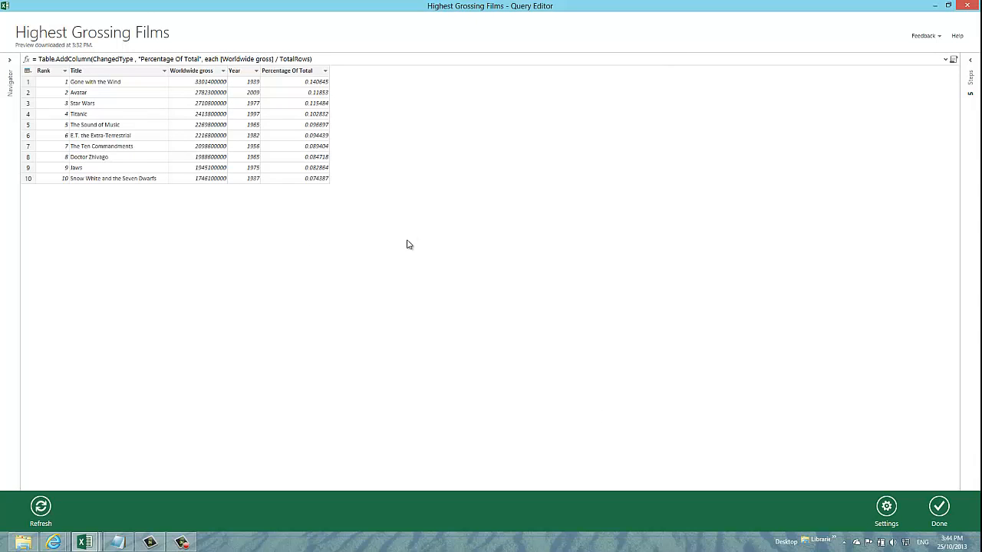
mouse_move(385, 213)
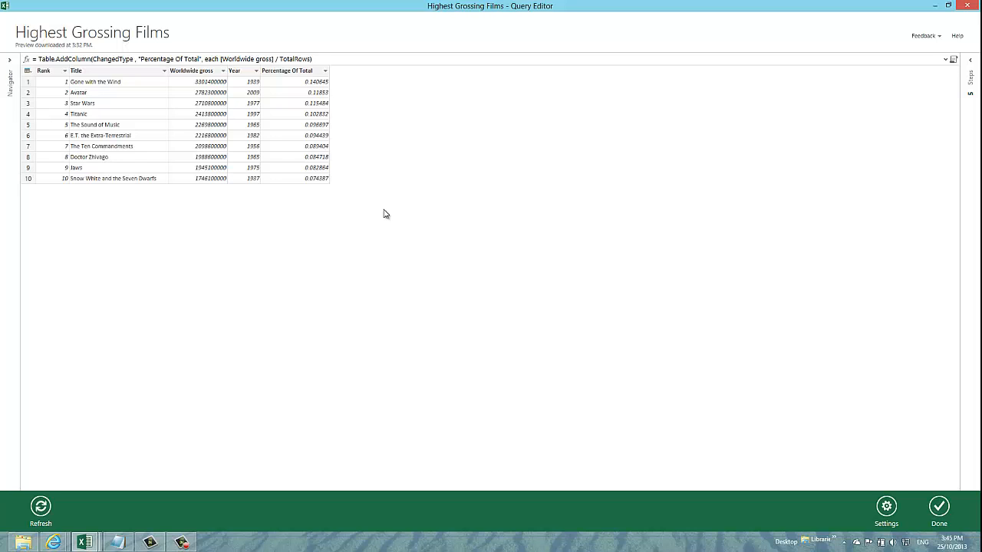
mouse_move(365, 248)
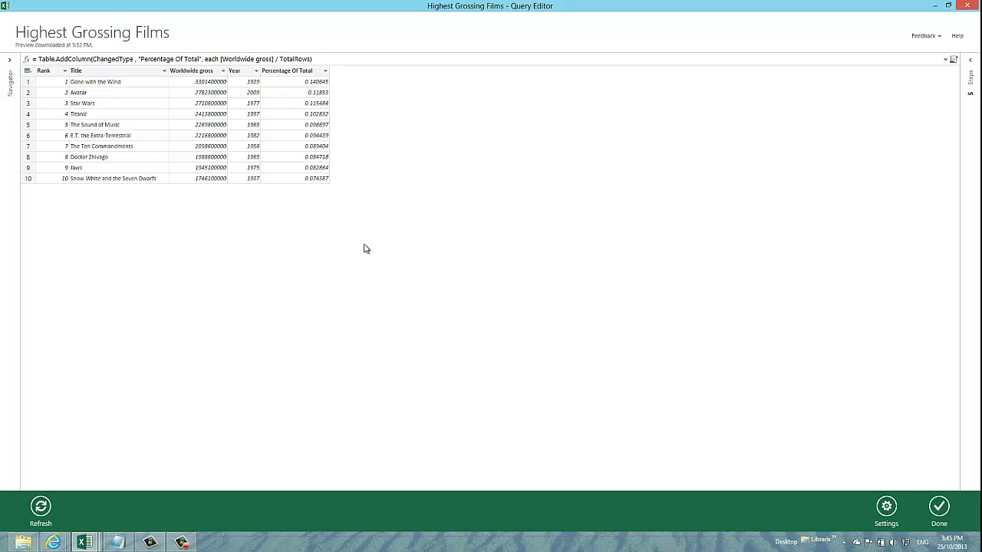
mouse_move(642, 273)
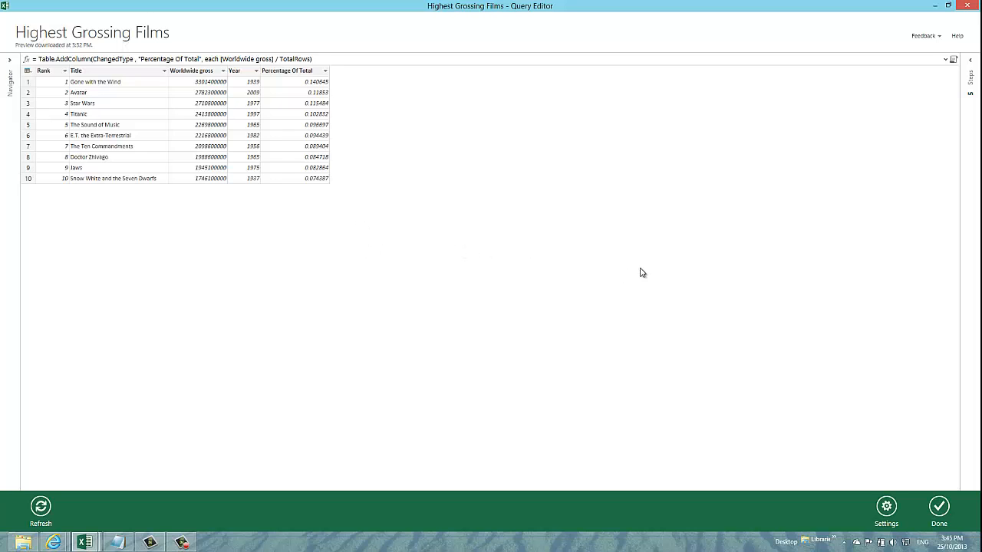
mouse_move(625, 265)
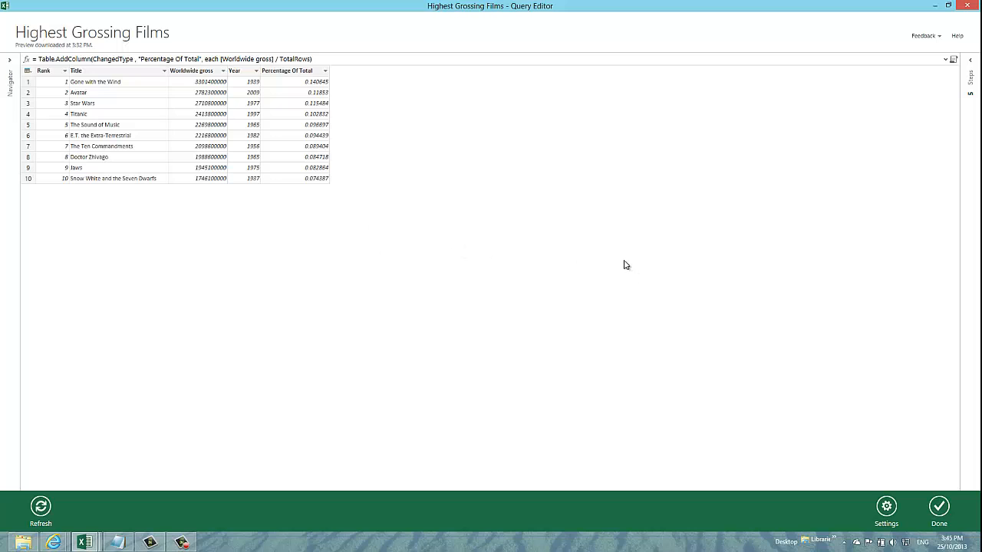
mouse_move(599, 259)
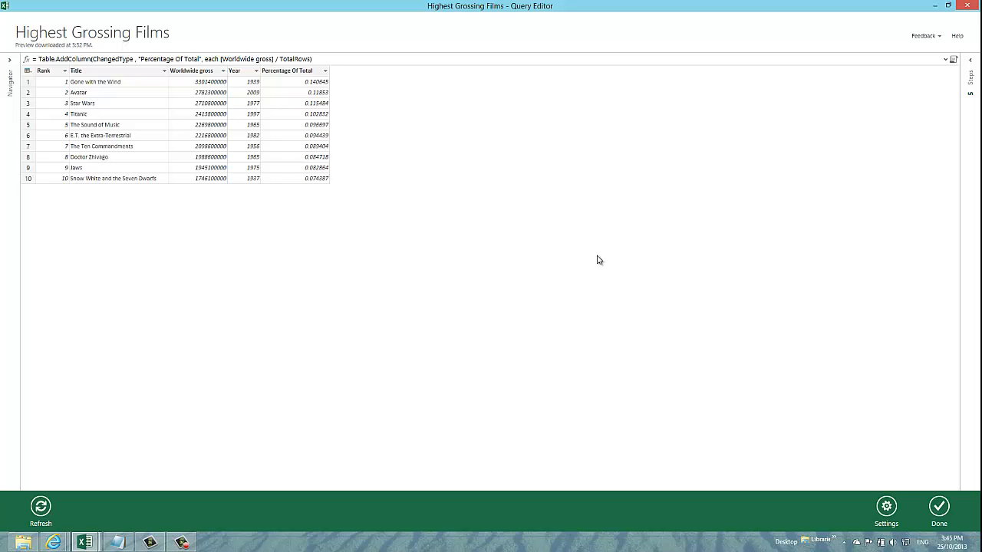
mouse_move(586, 252)
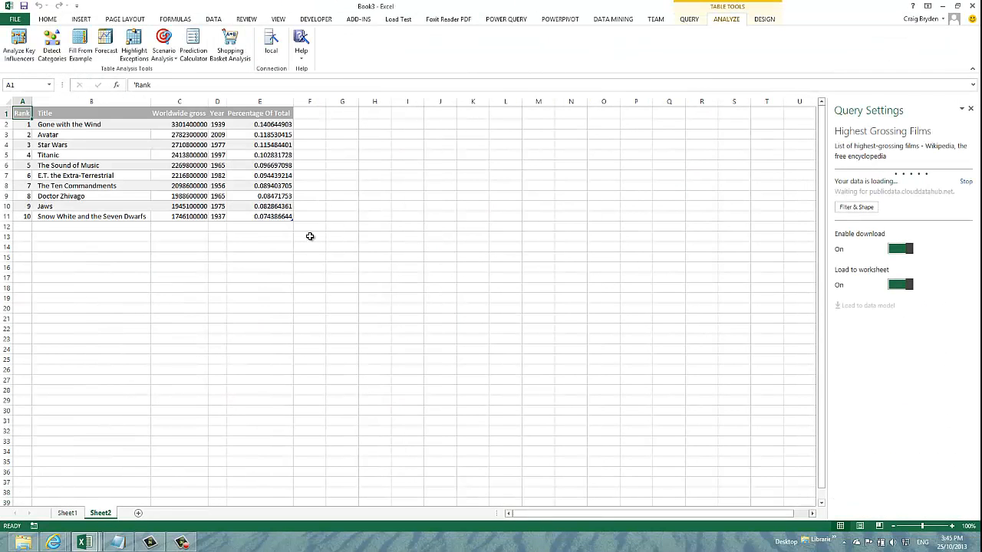
Load the shaped films table with Percentage Of Total into Sheet2 (10 rows)
click(688, 18)
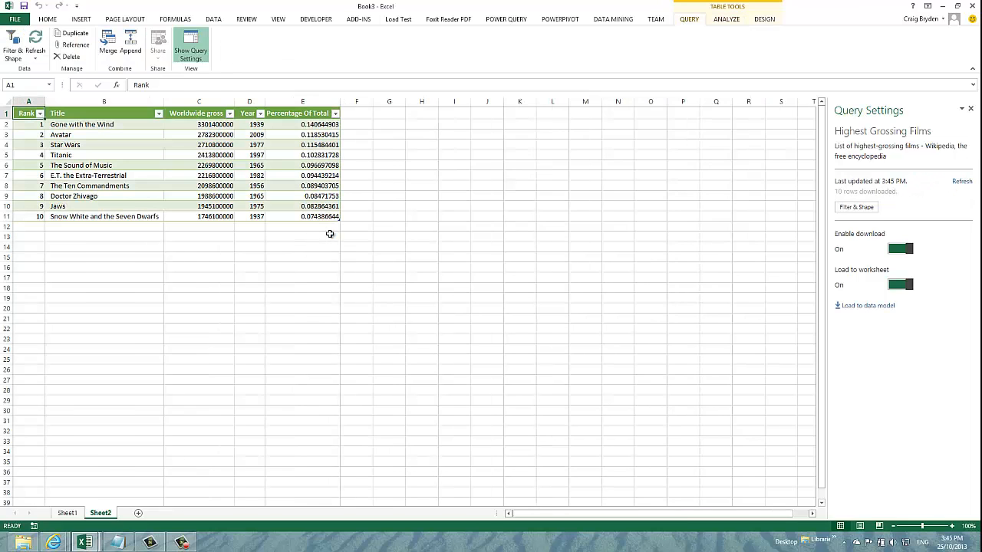
mouse_move(436, 322)
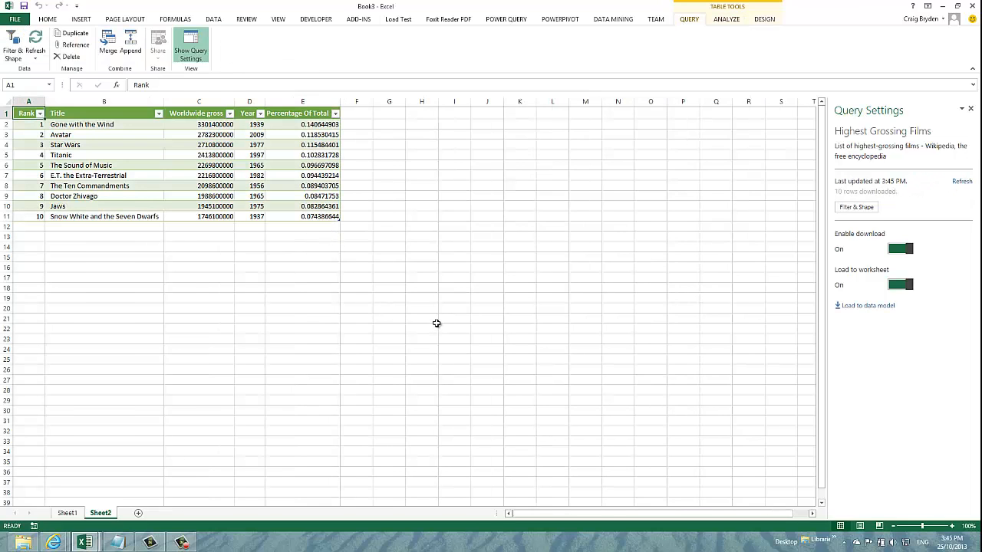